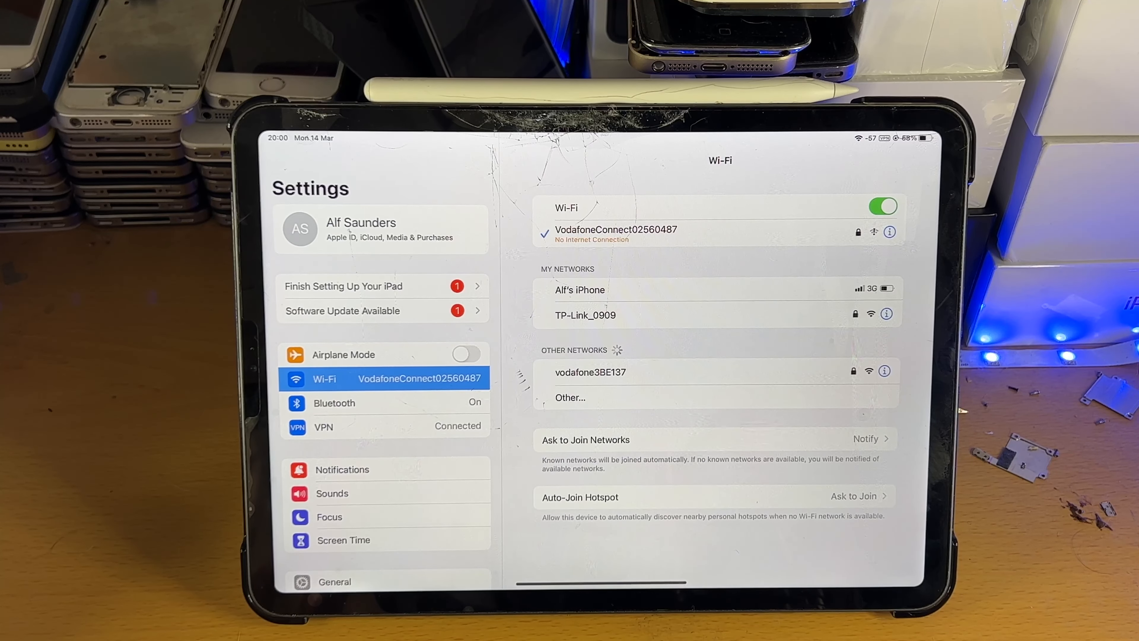
Step: Show the Bluetooth pane with Bluetooth on and two paired AirPods listed Not Connected
click(333, 402)
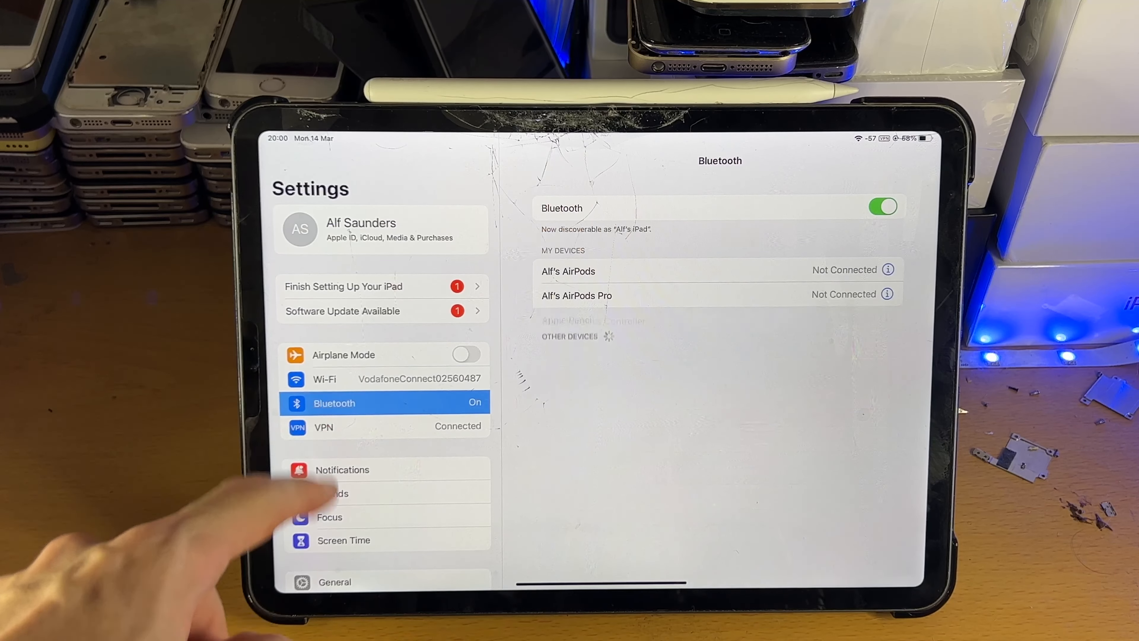